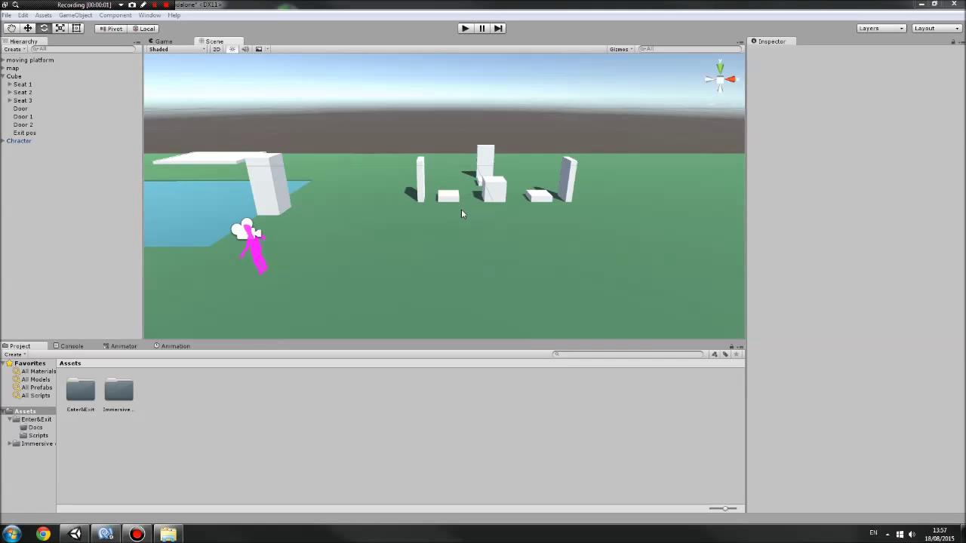
Orbit the scene around the blocks and start Play mode with the Character shown.
{"action": "left_click_drag", "start_coordinate": [461, 214], "coordinate": [365, 264]}
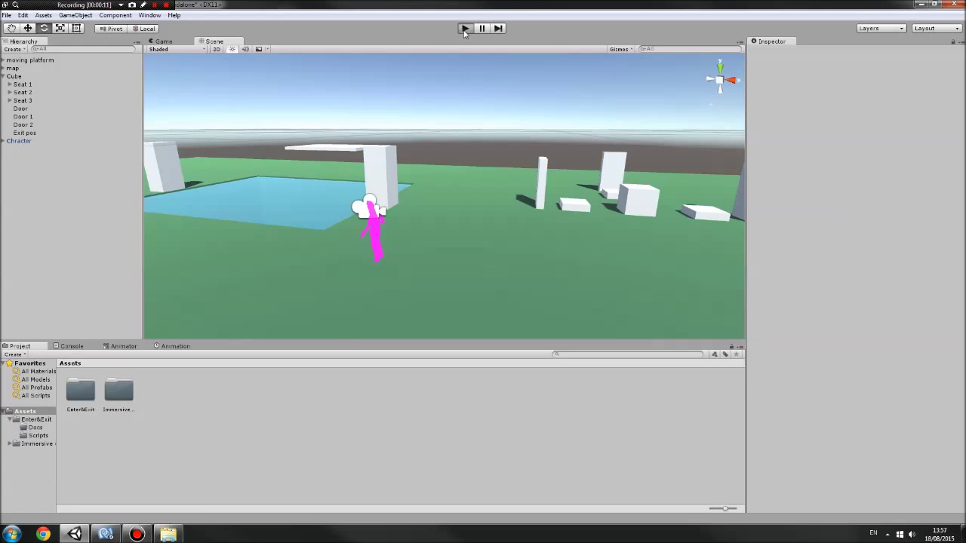
{"action": "left_click", "coordinate": [465, 27]}
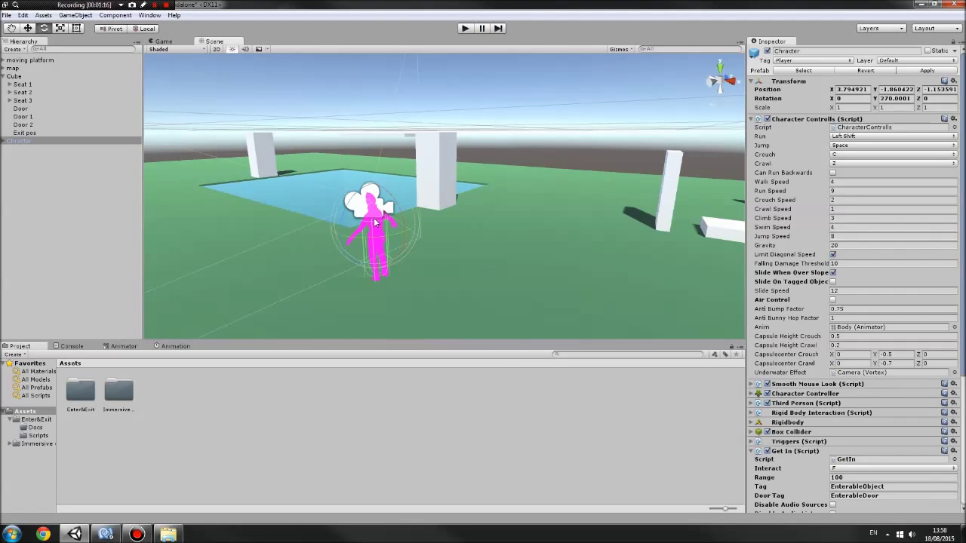
Select Character and review its Get In tags EnterableObject and EnterableDoor.
{"action": "scroll", "scroll_direction": "down", "scroll_amount": 3}
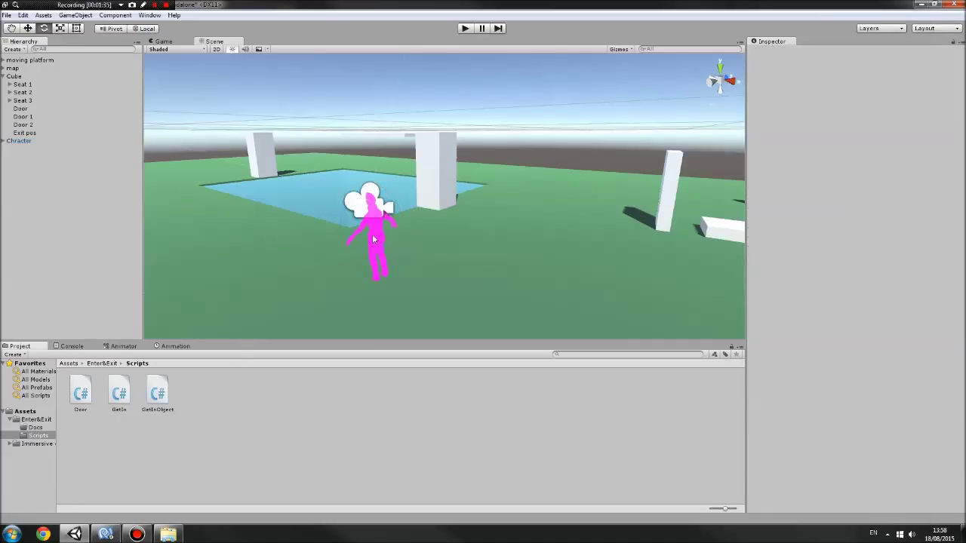
{"action": "left_click", "coordinate": [19, 142]}
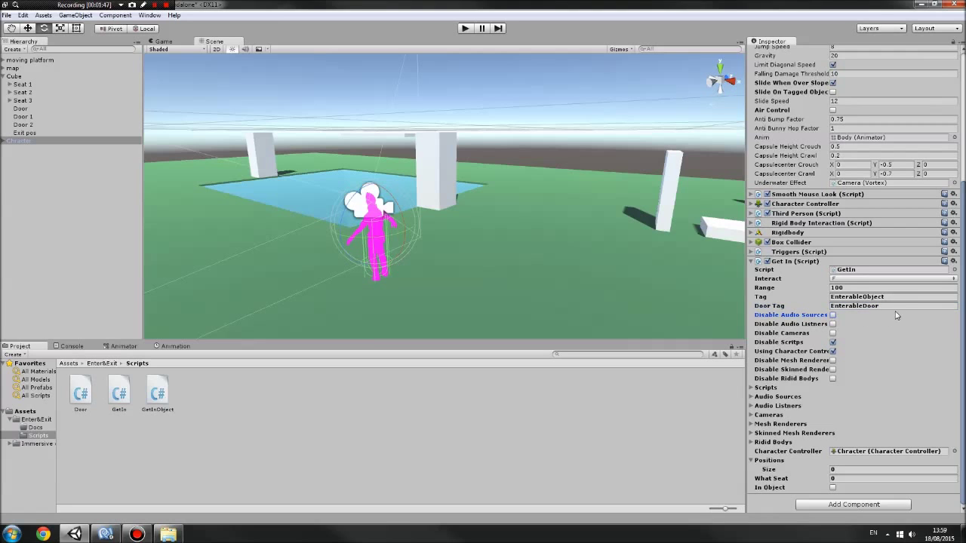
{"action": "triple_click", "coordinate": [893, 296]}
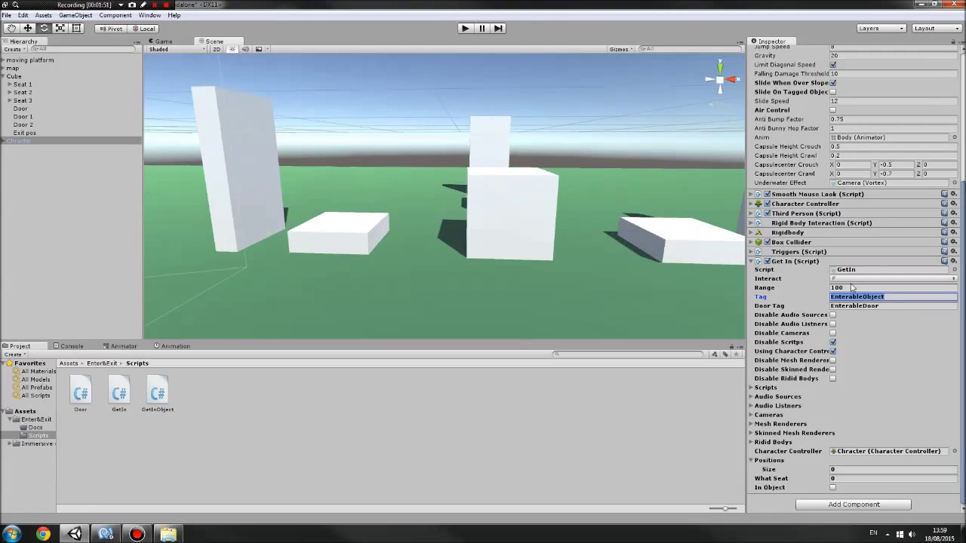
{"action": "left_click", "coordinate": [890, 305]}
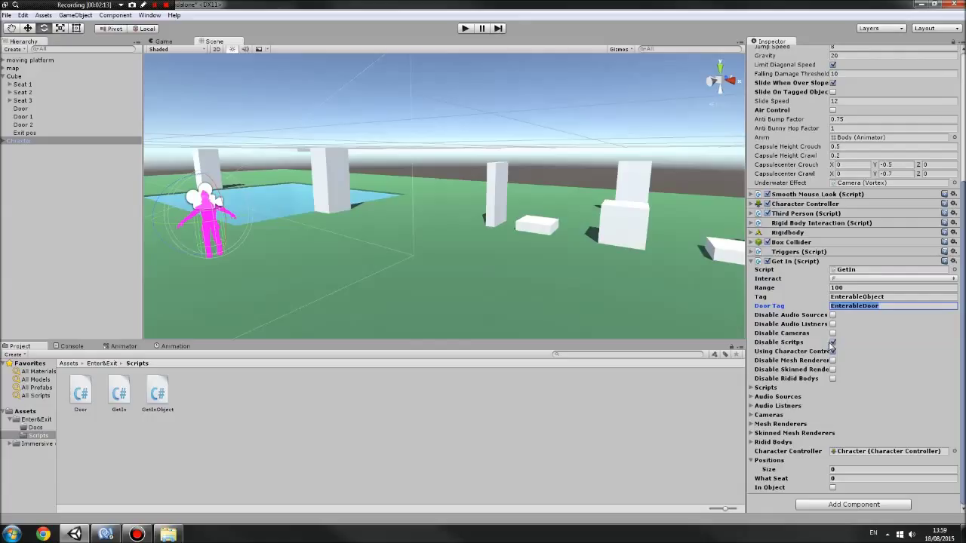
Expand the Get In list of character scripts to disable and look through it.
{"action": "left_click", "coordinate": [833, 341]}
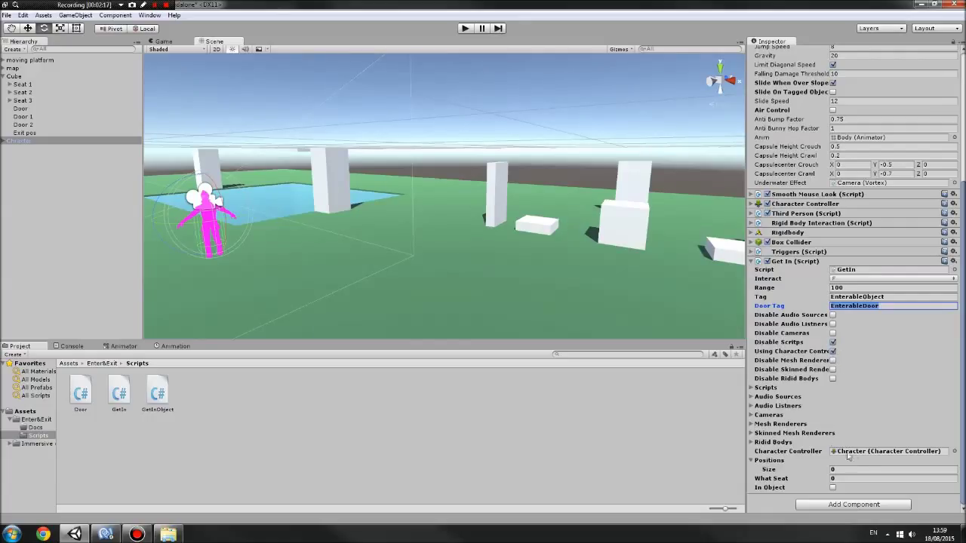
{"action": "left_click", "coordinate": [750, 387]}
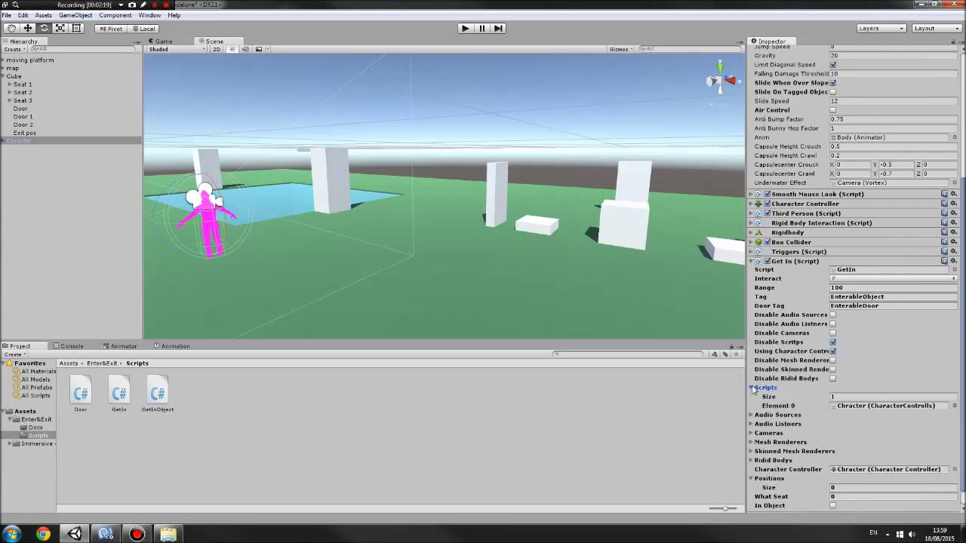
{"action": "scroll", "scroll_direction": "down", "scroll_amount": 3}
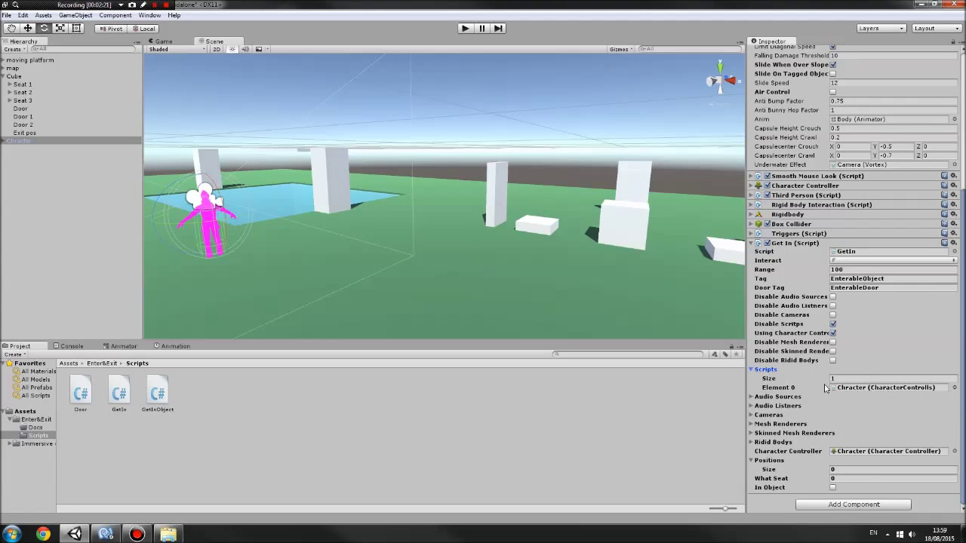
{"action": "scroll", "scroll_direction": "up", "scroll_amount": 3}
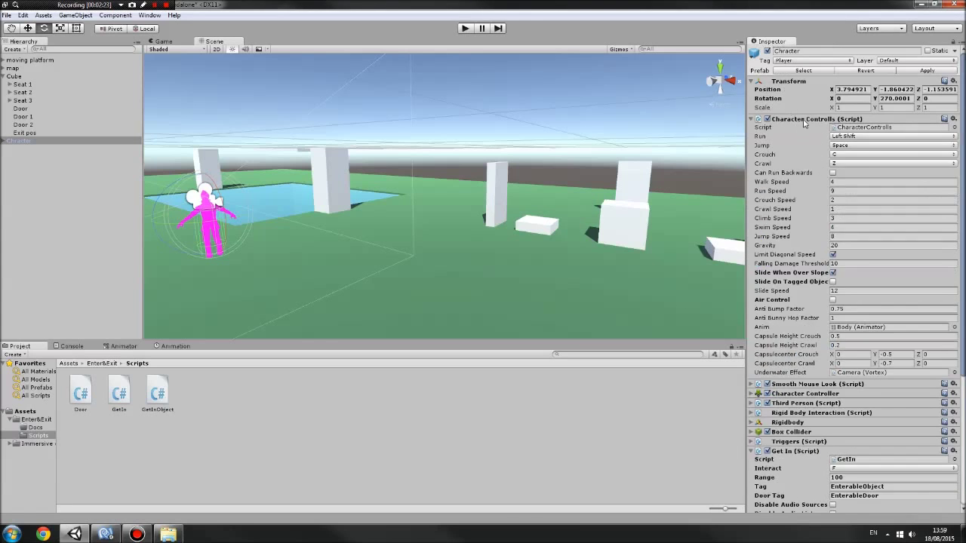
{"action": "scroll", "scroll_direction": "down", "scroll_amount": 3}
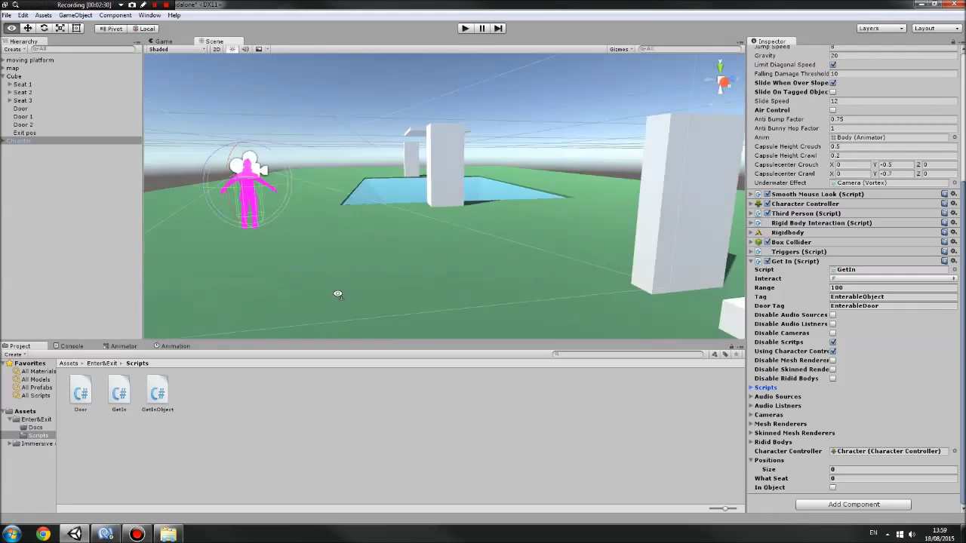
Select the car Cube and expand its Get In Object seat positions and first seat entry.
{"action": "left_click_drag", "start_coordinate": [338, 294], "coordinate": [622, 303]}
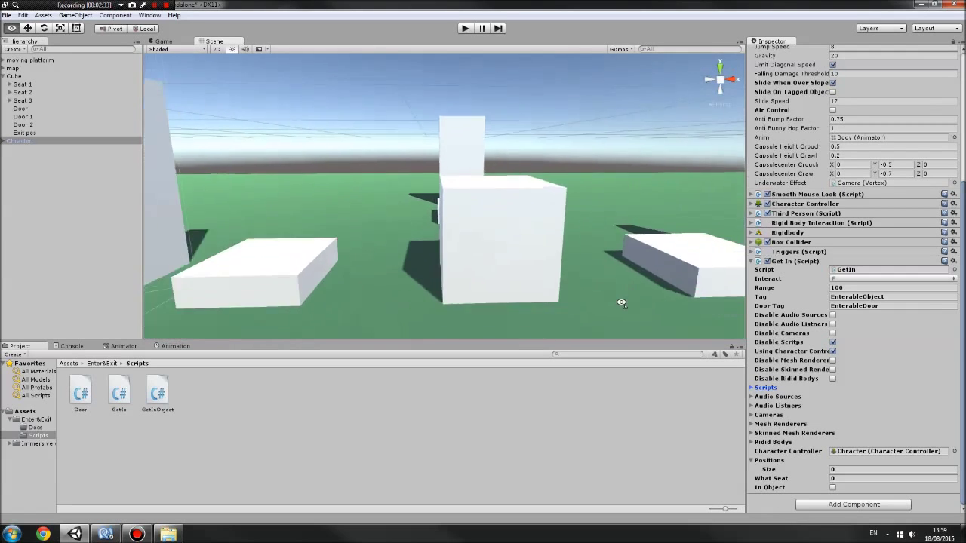
{"action": "left_click", "coordinate": [13, 75]}
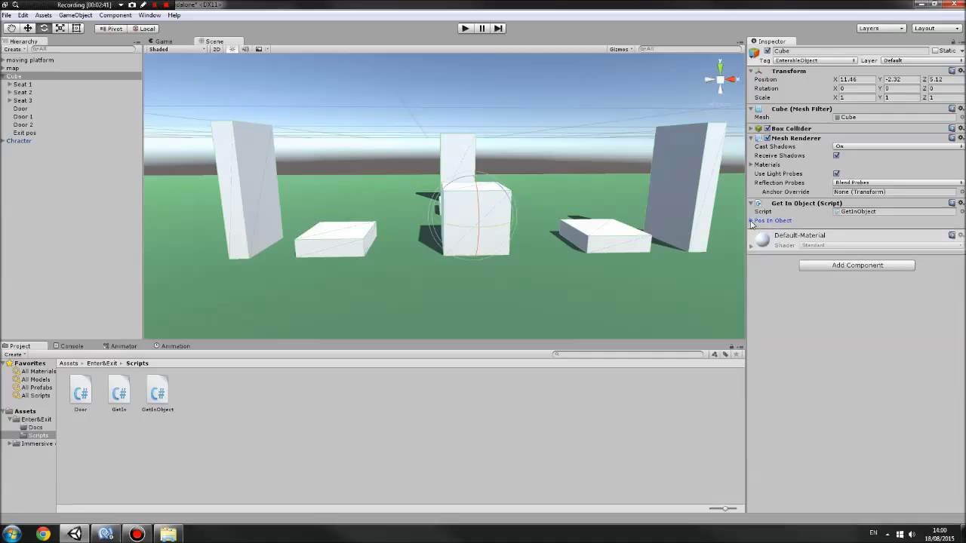
{"action": "left_click", "coordinate": [751, 220]}
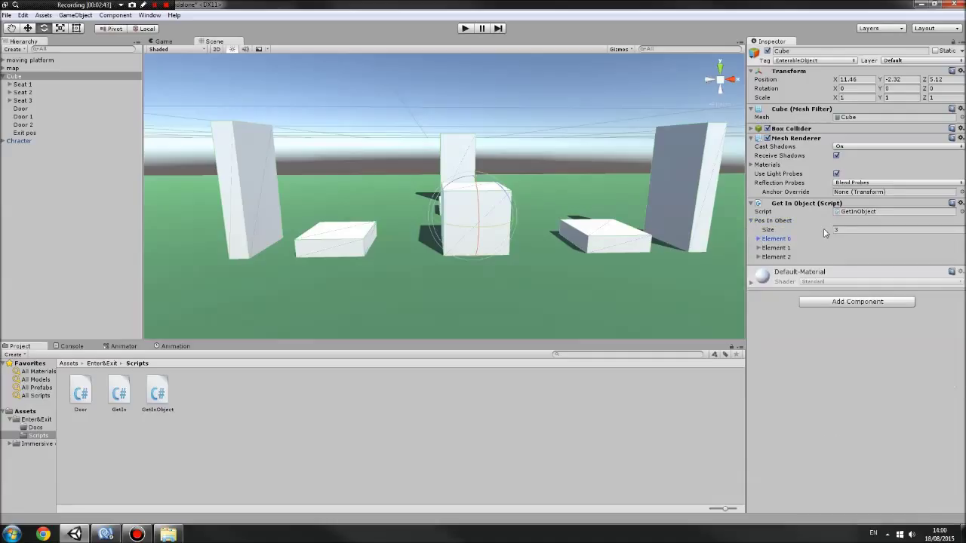
{"action": "left_click", "coordinate": [893, 230]}
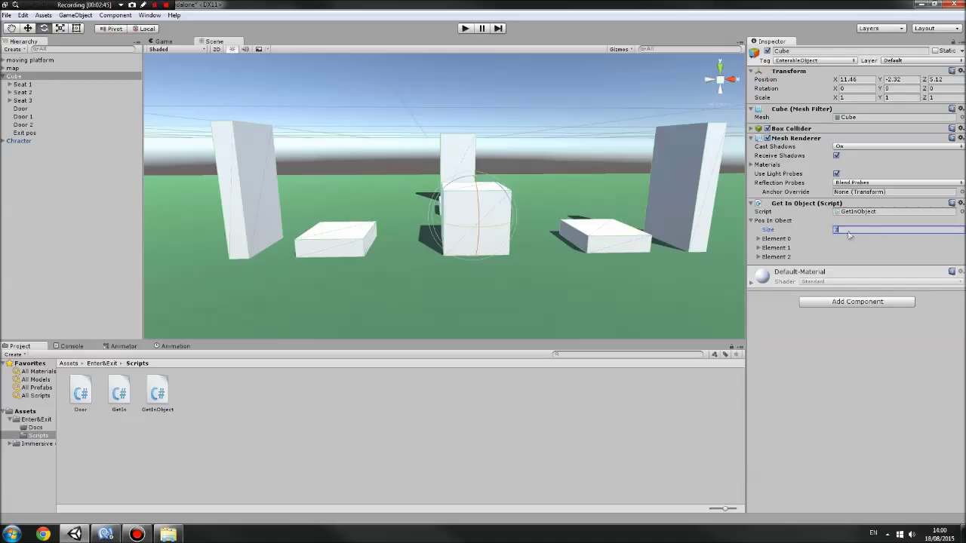
{"action": "mouse_move", "coordinate": [758, 243]}
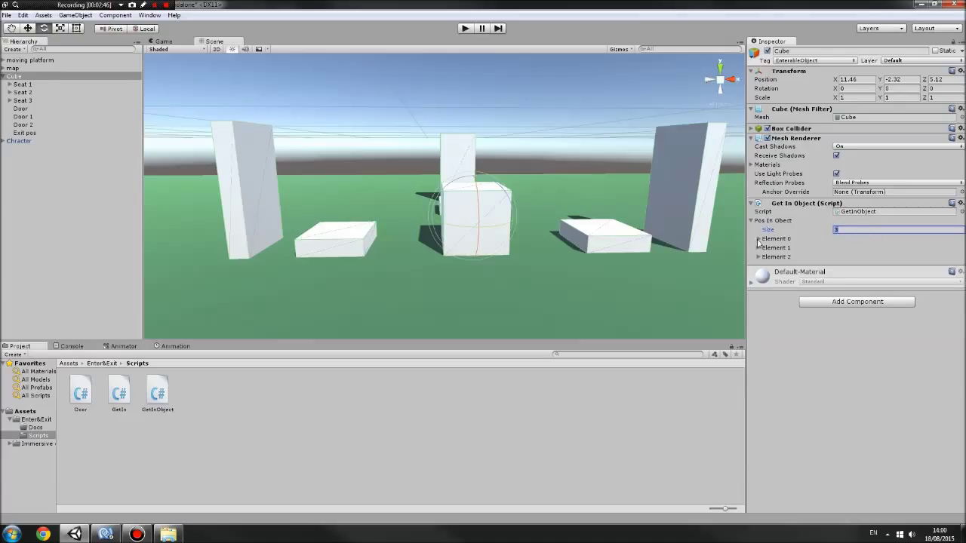
{"action": "left_click", "coordinate": [757, 238]}
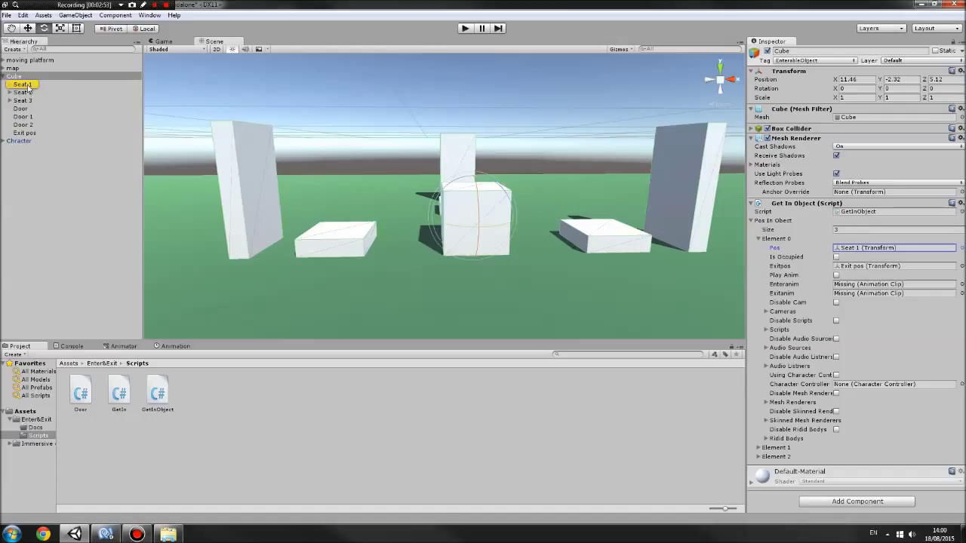
Check that seat one references the Seat 1 object and the Exit pos object, then collapse it.
{"action": "left_click", "coordinate": [23, 85]}
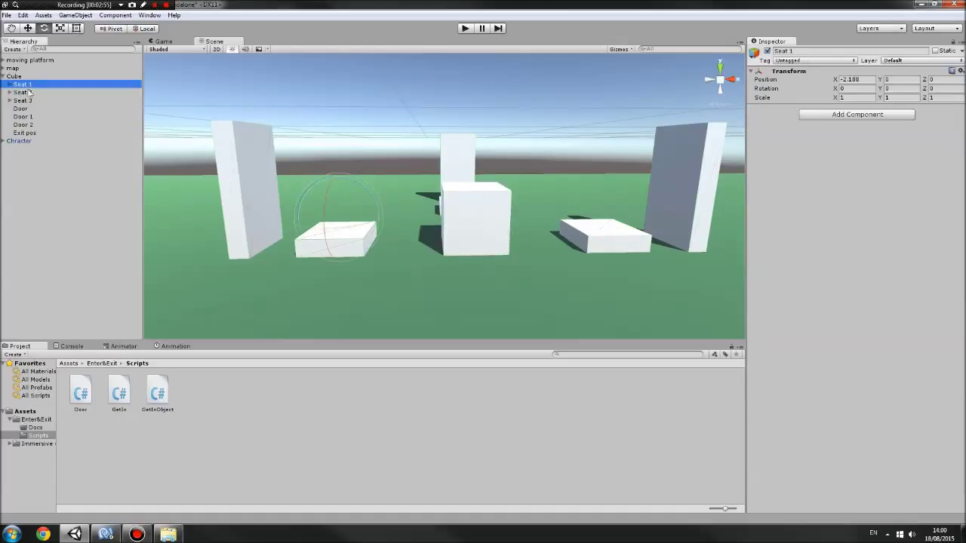
{"action": "left_click", "coordinate": [14, 76]}
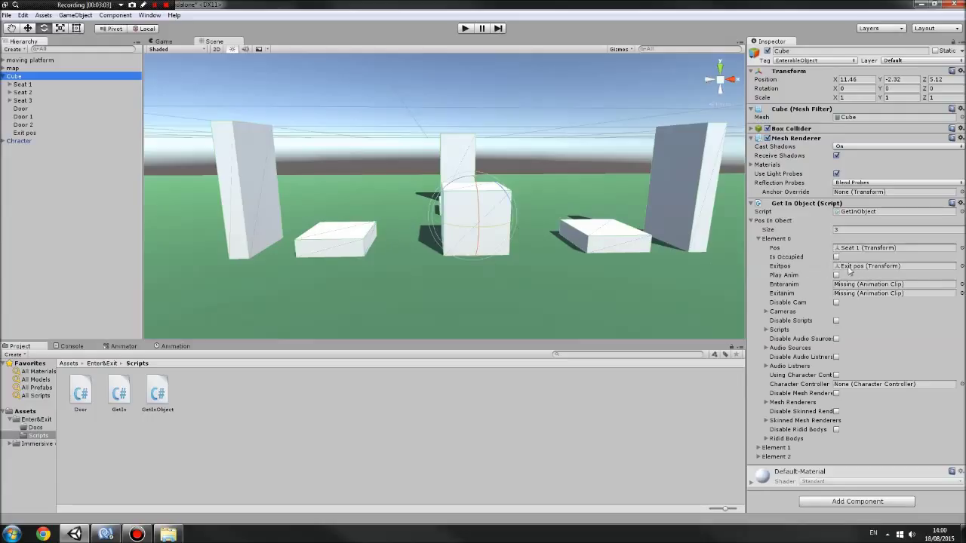
{"action": "left_click", "coordinate": [893, 266]}
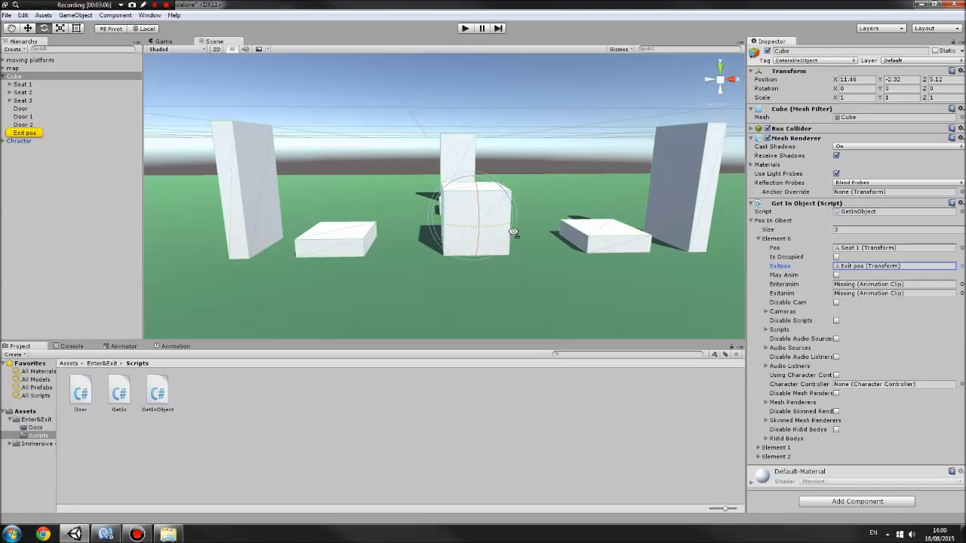
{"action": "left_click", "coordinate": [24, 133]}
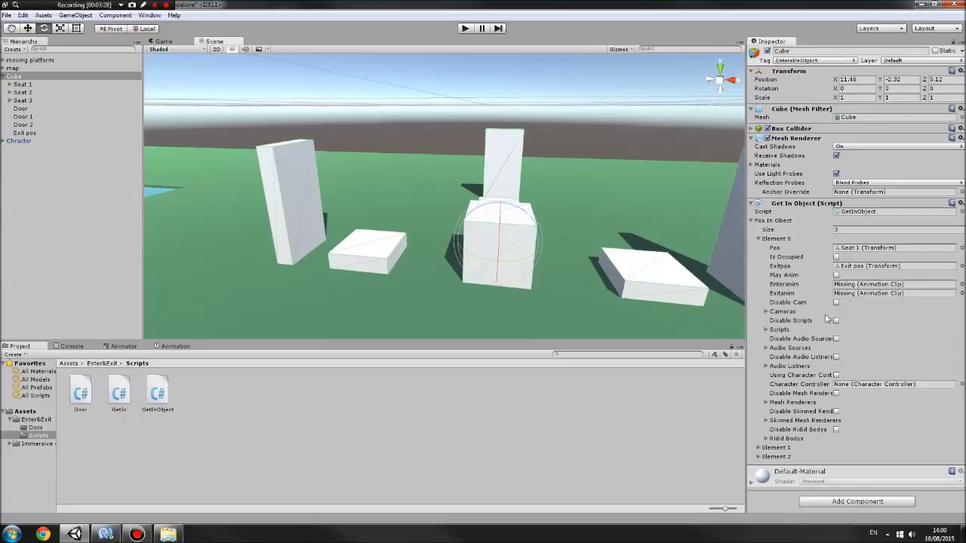
{"action": "mouse_move", "coordinate": [822, 386]}
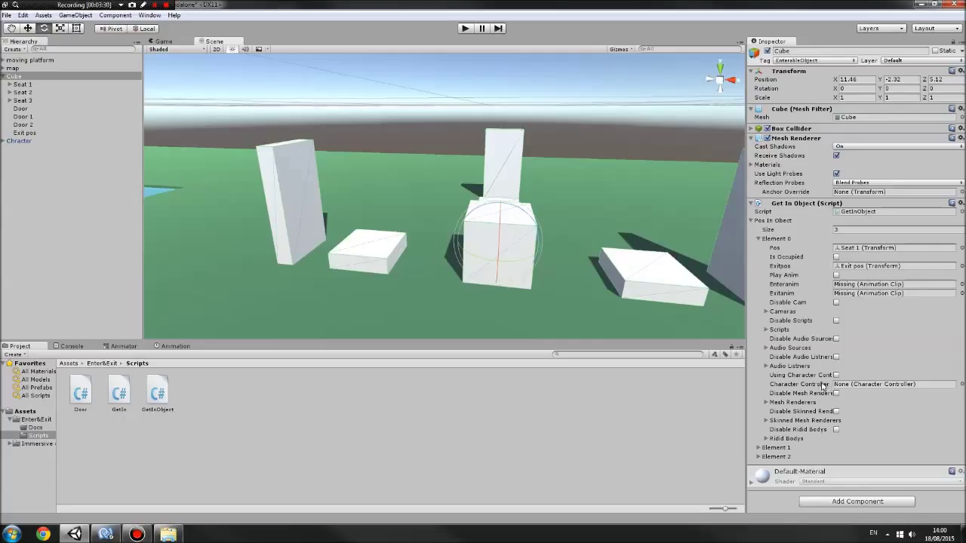
{"action": "left_click", "coordinate": [759, 239]}
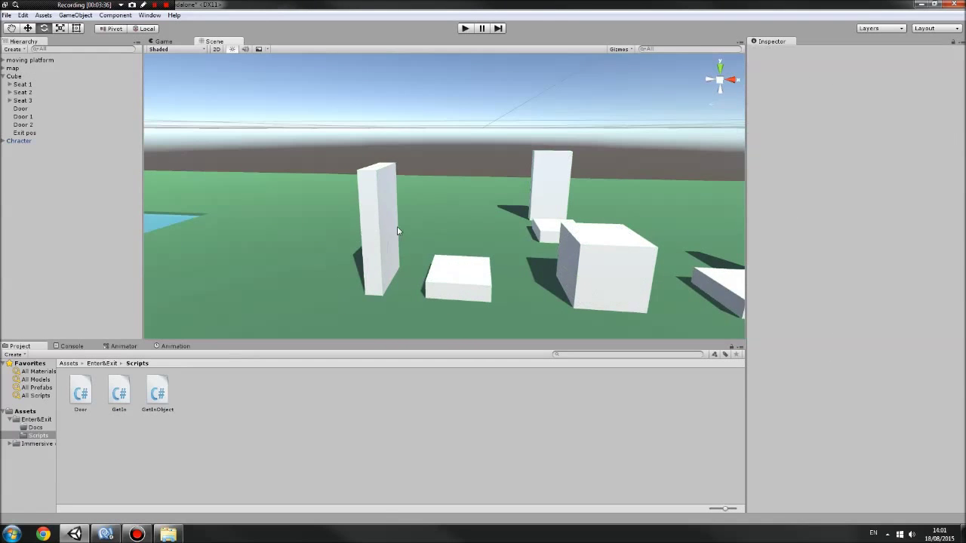
{"action": "left_click", "coordinate": [21, 109]}
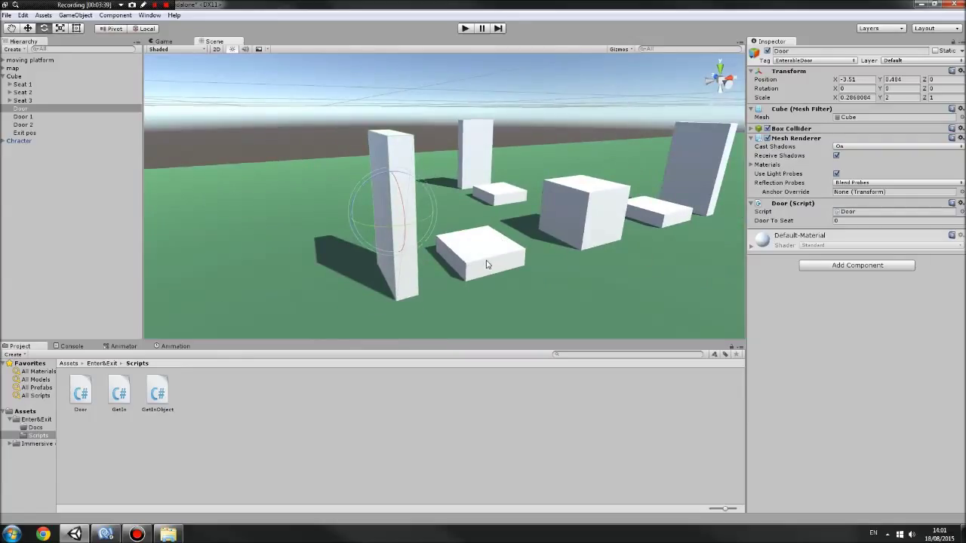
{"action": "left_click", "coordinate": [893, 220]}
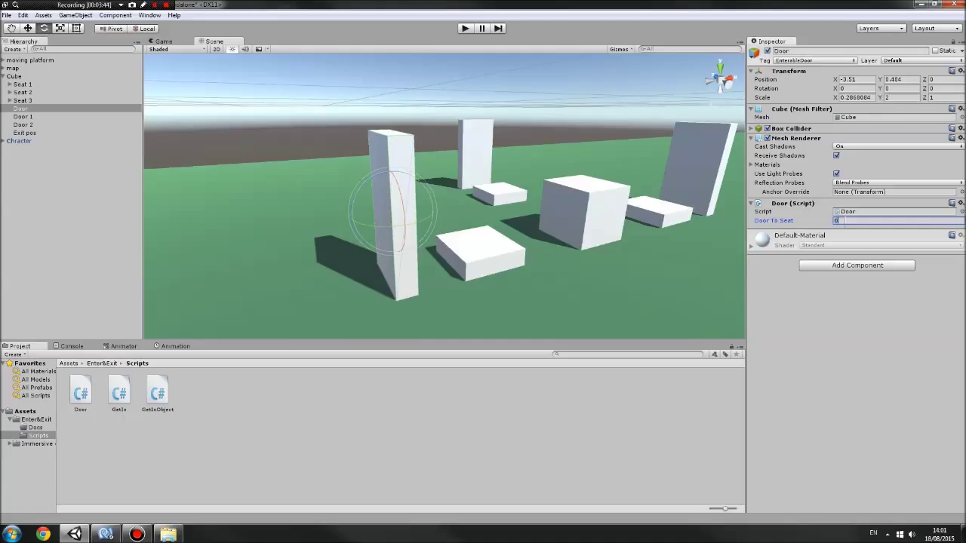
{"action": "left_click", "coordinate": [581, 204]}
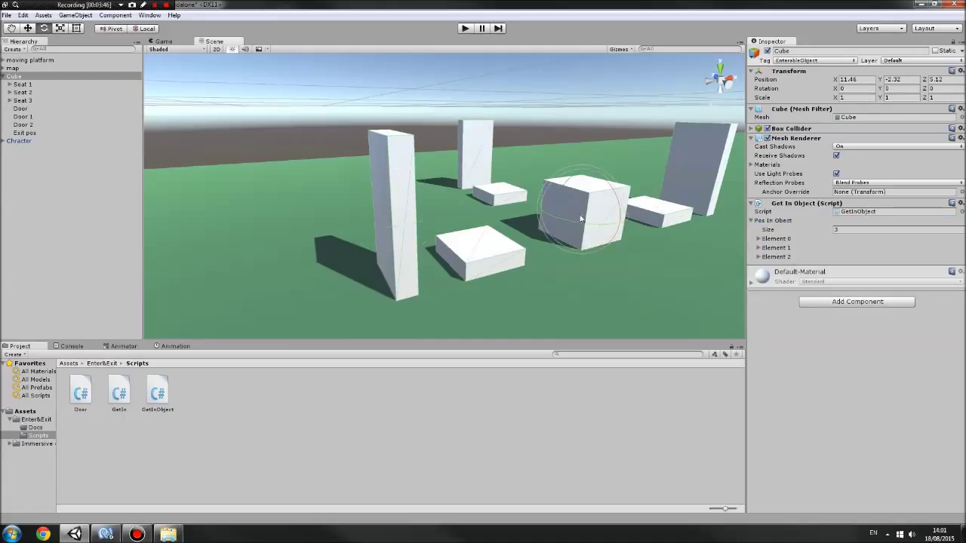
{"action": "left_click_drag", "start_coordinate": [581, 219], "coordinate": [446, 272]}
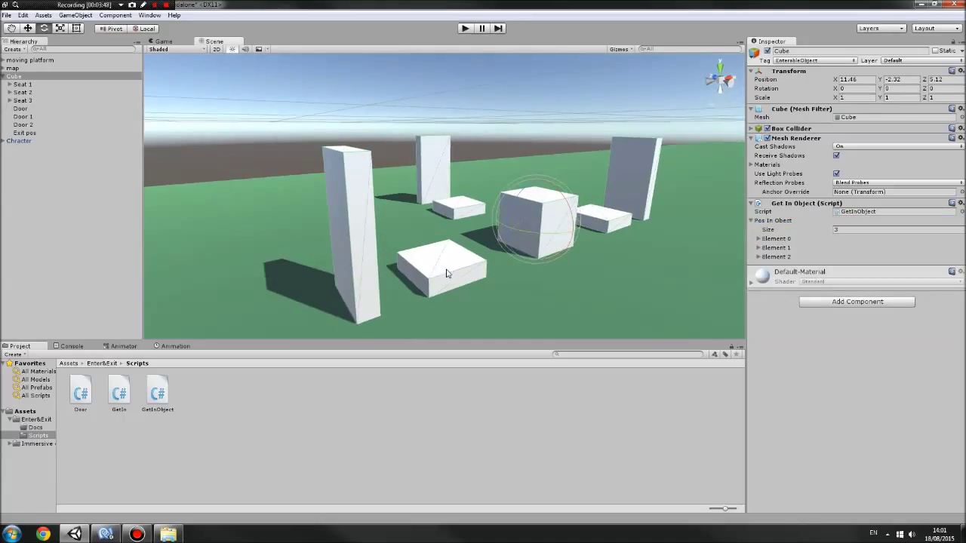
{"action": "left_click", "coordinate": [22, 118]}
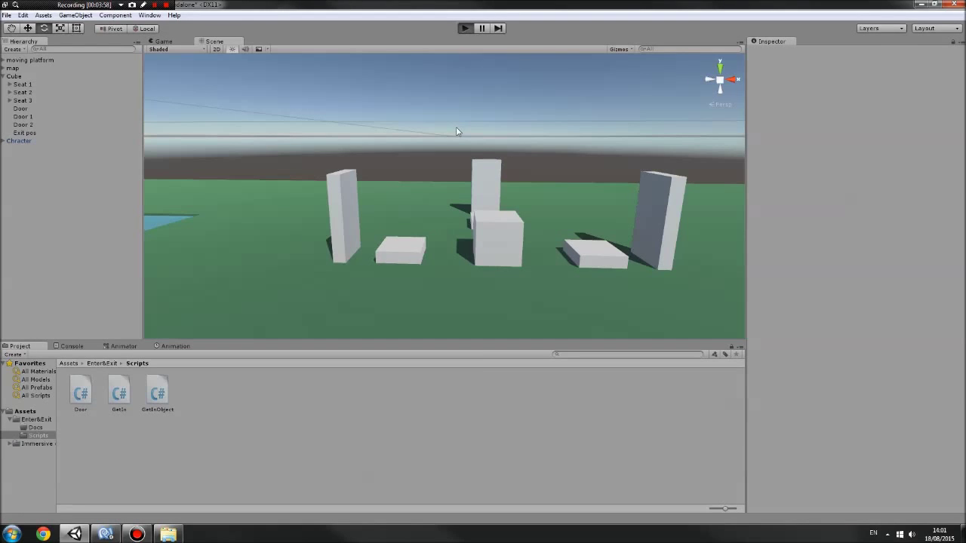
Run the scene in Play mode, stop it, and reselect the car Cube's seat settings.
{"action": "left_click", "coordinate": [465, 27]}
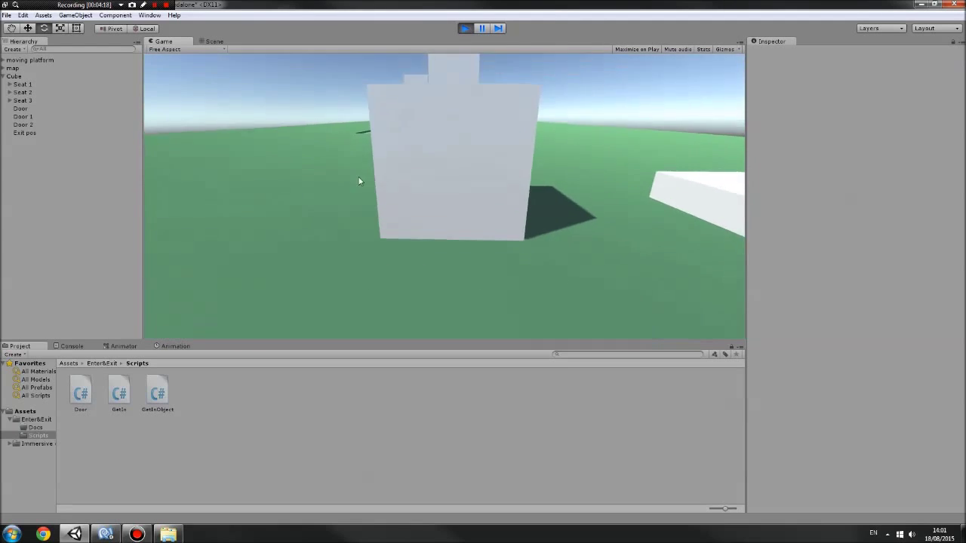
{"action": "left_click", "coordinate": [215, 42]}
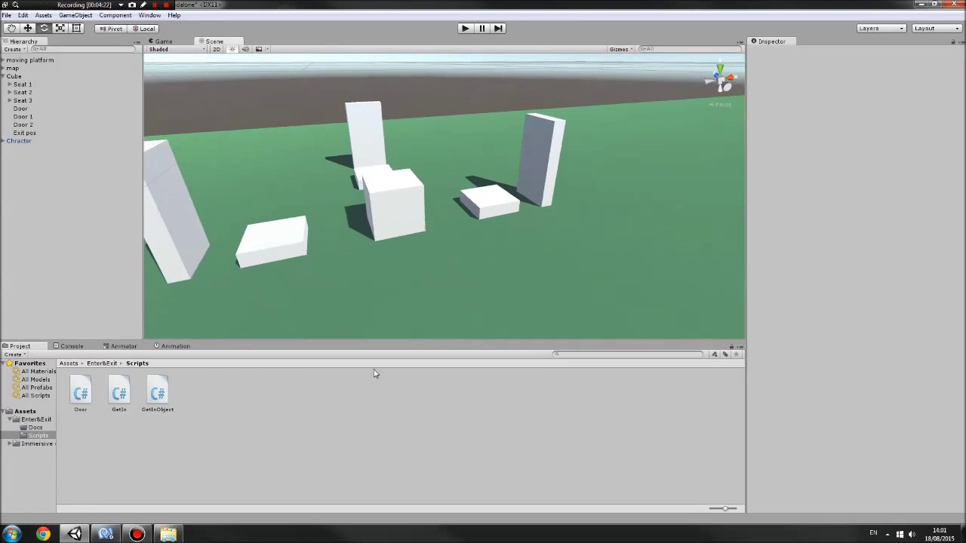
{"action": "left_click", "coordinate": [15, 76]}
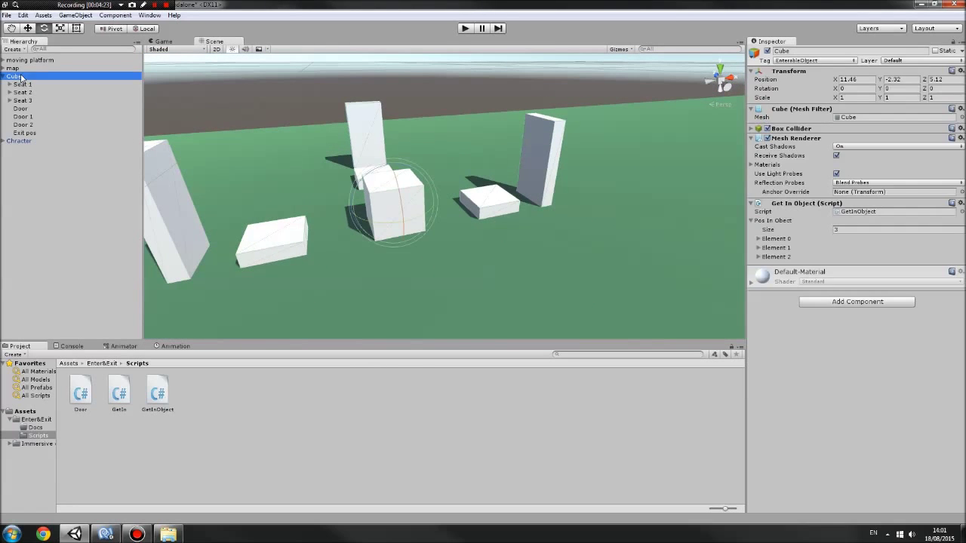